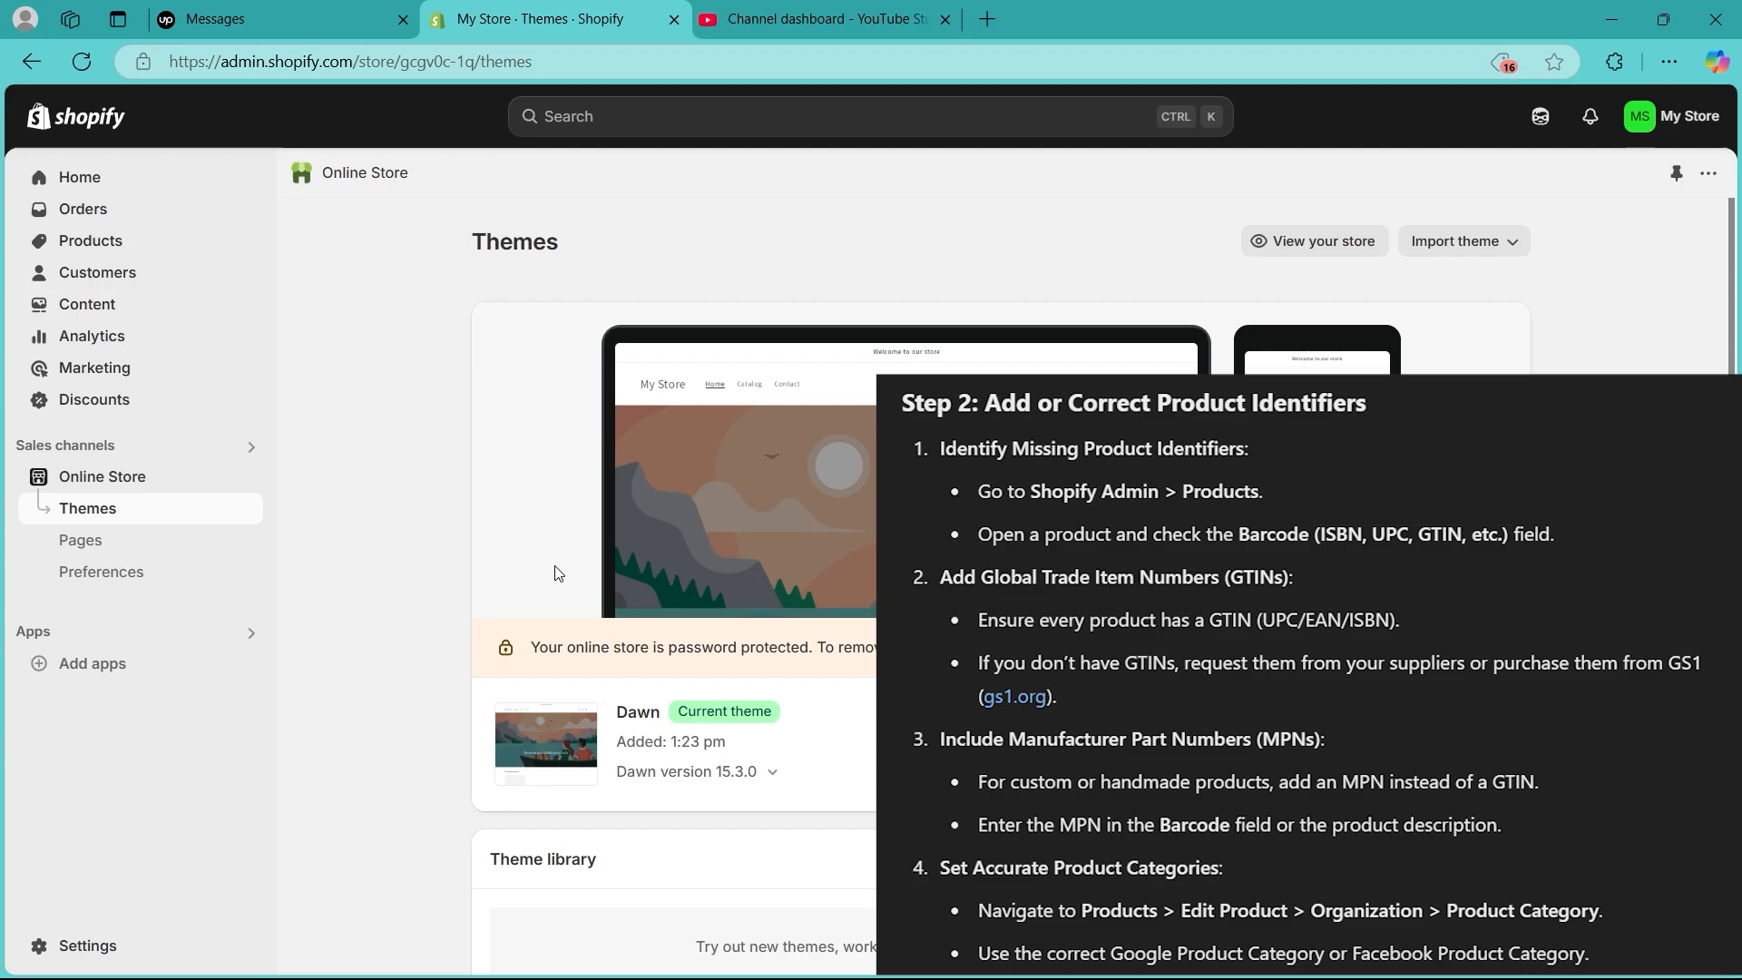
pyautogui.moveTo(577, 162)
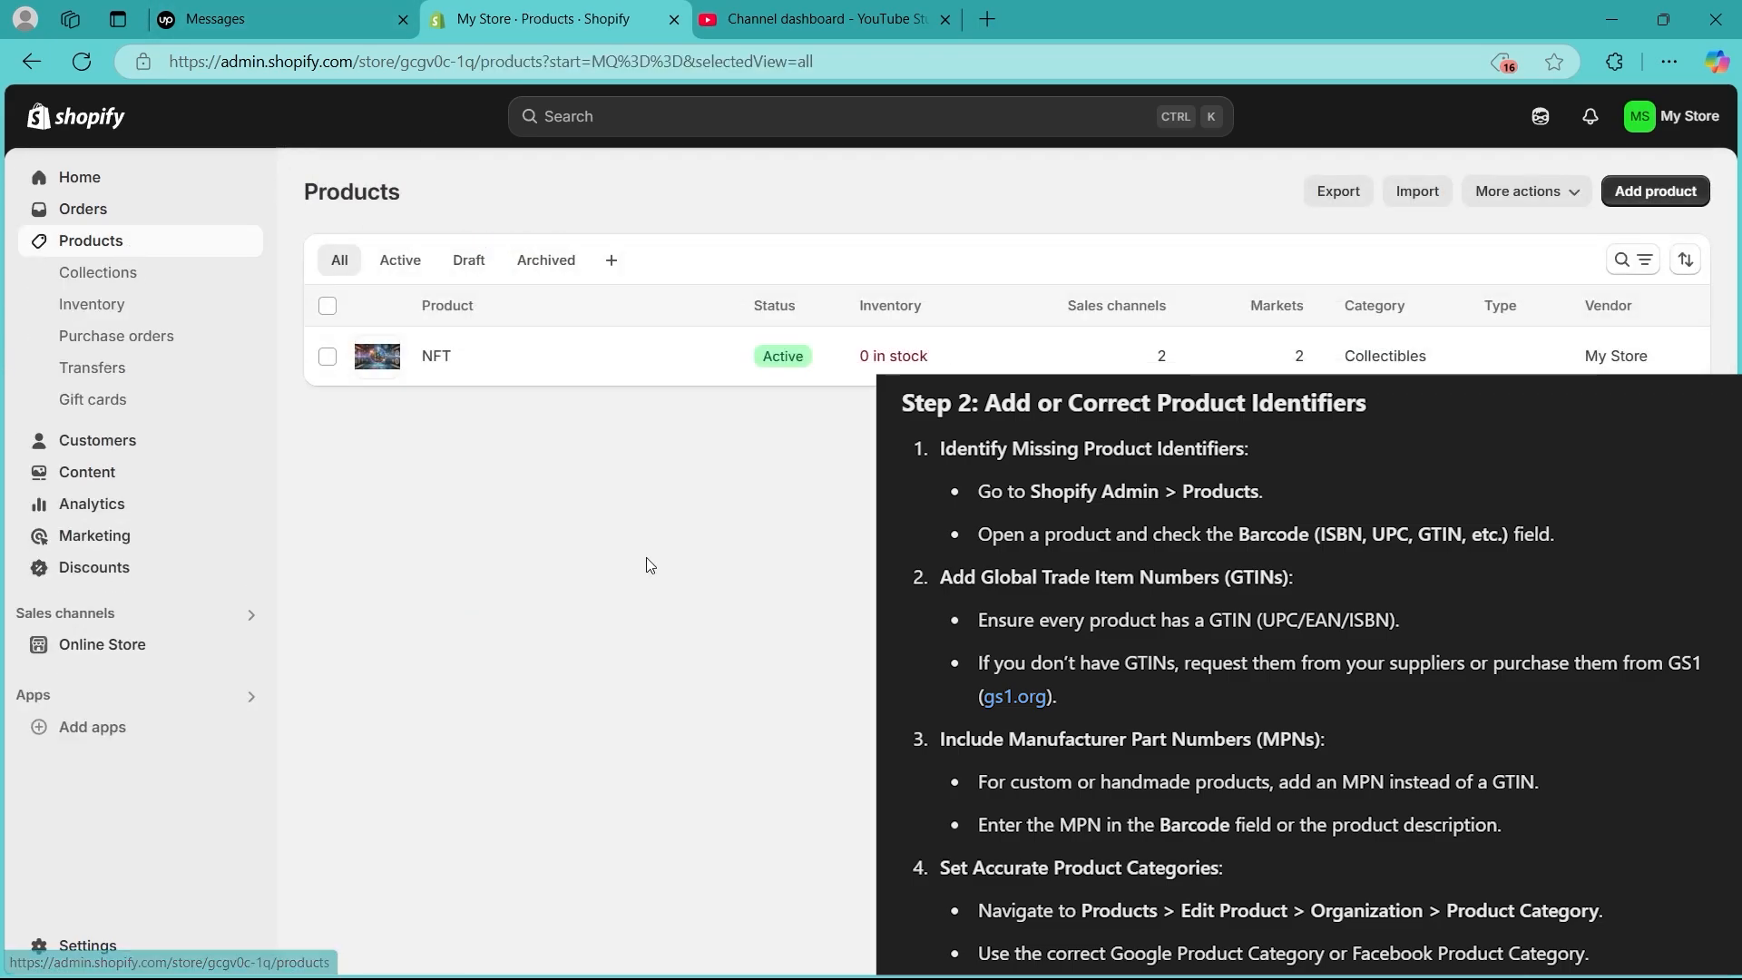
# Step: Open the NFT product's edit page from the Products list
pyautogui.click(436, 356)
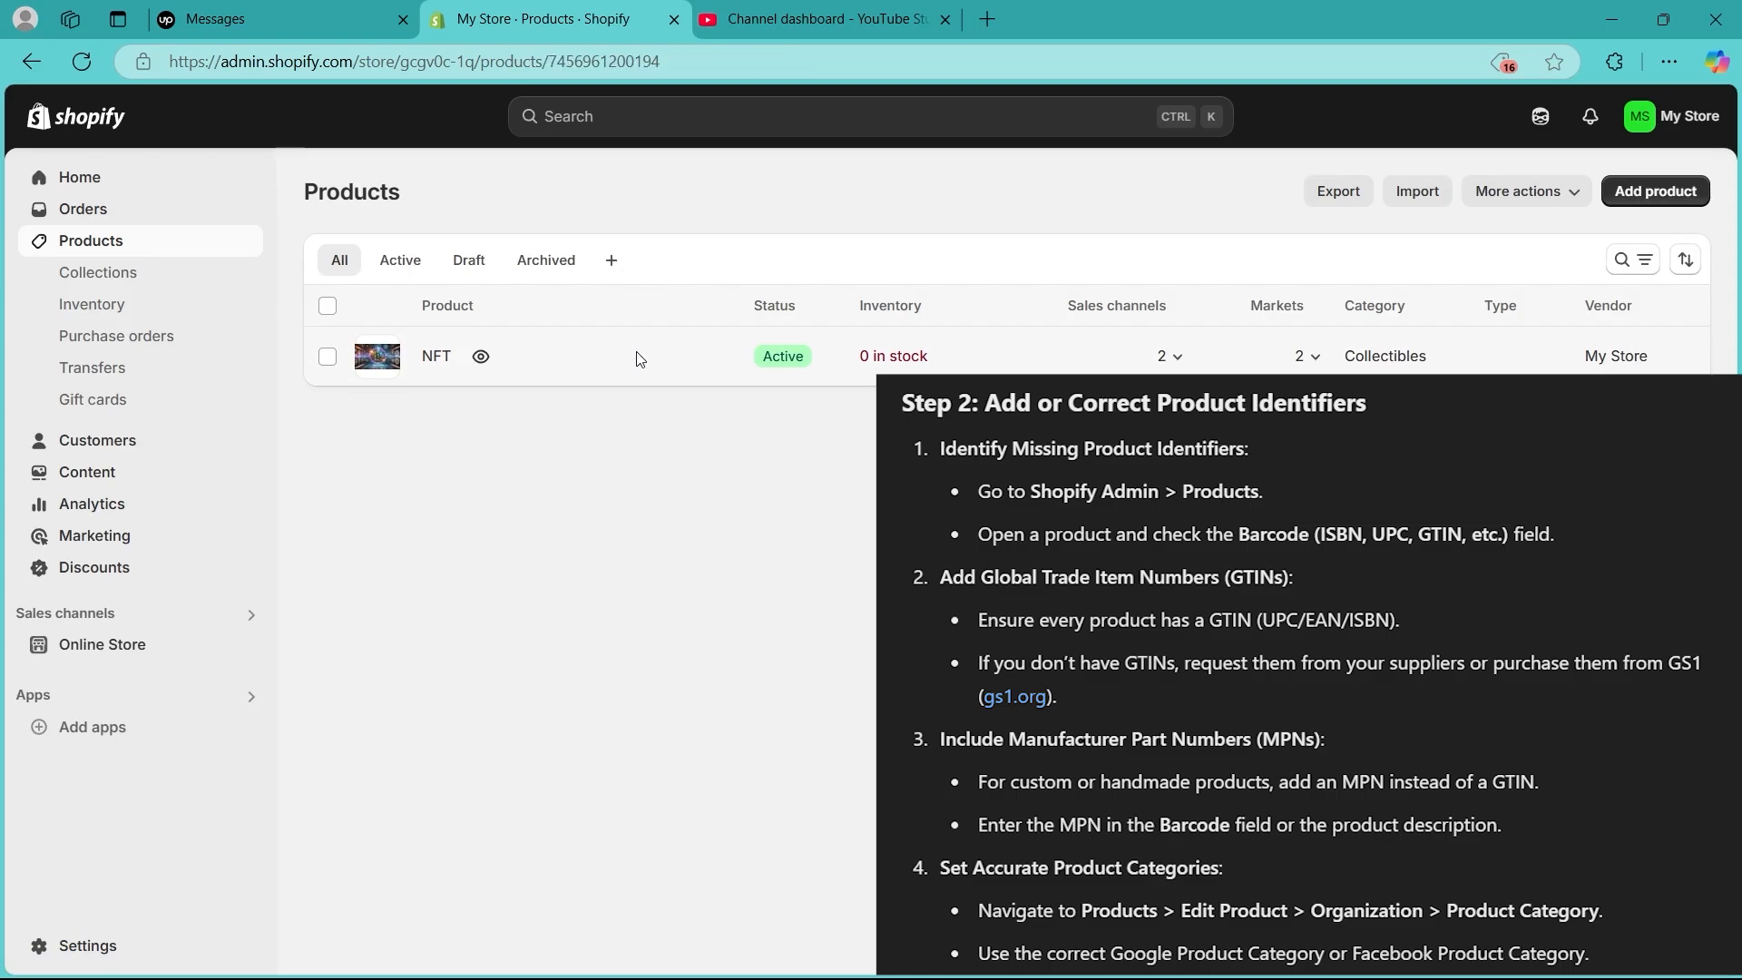
pyautogui.click(438, 355)
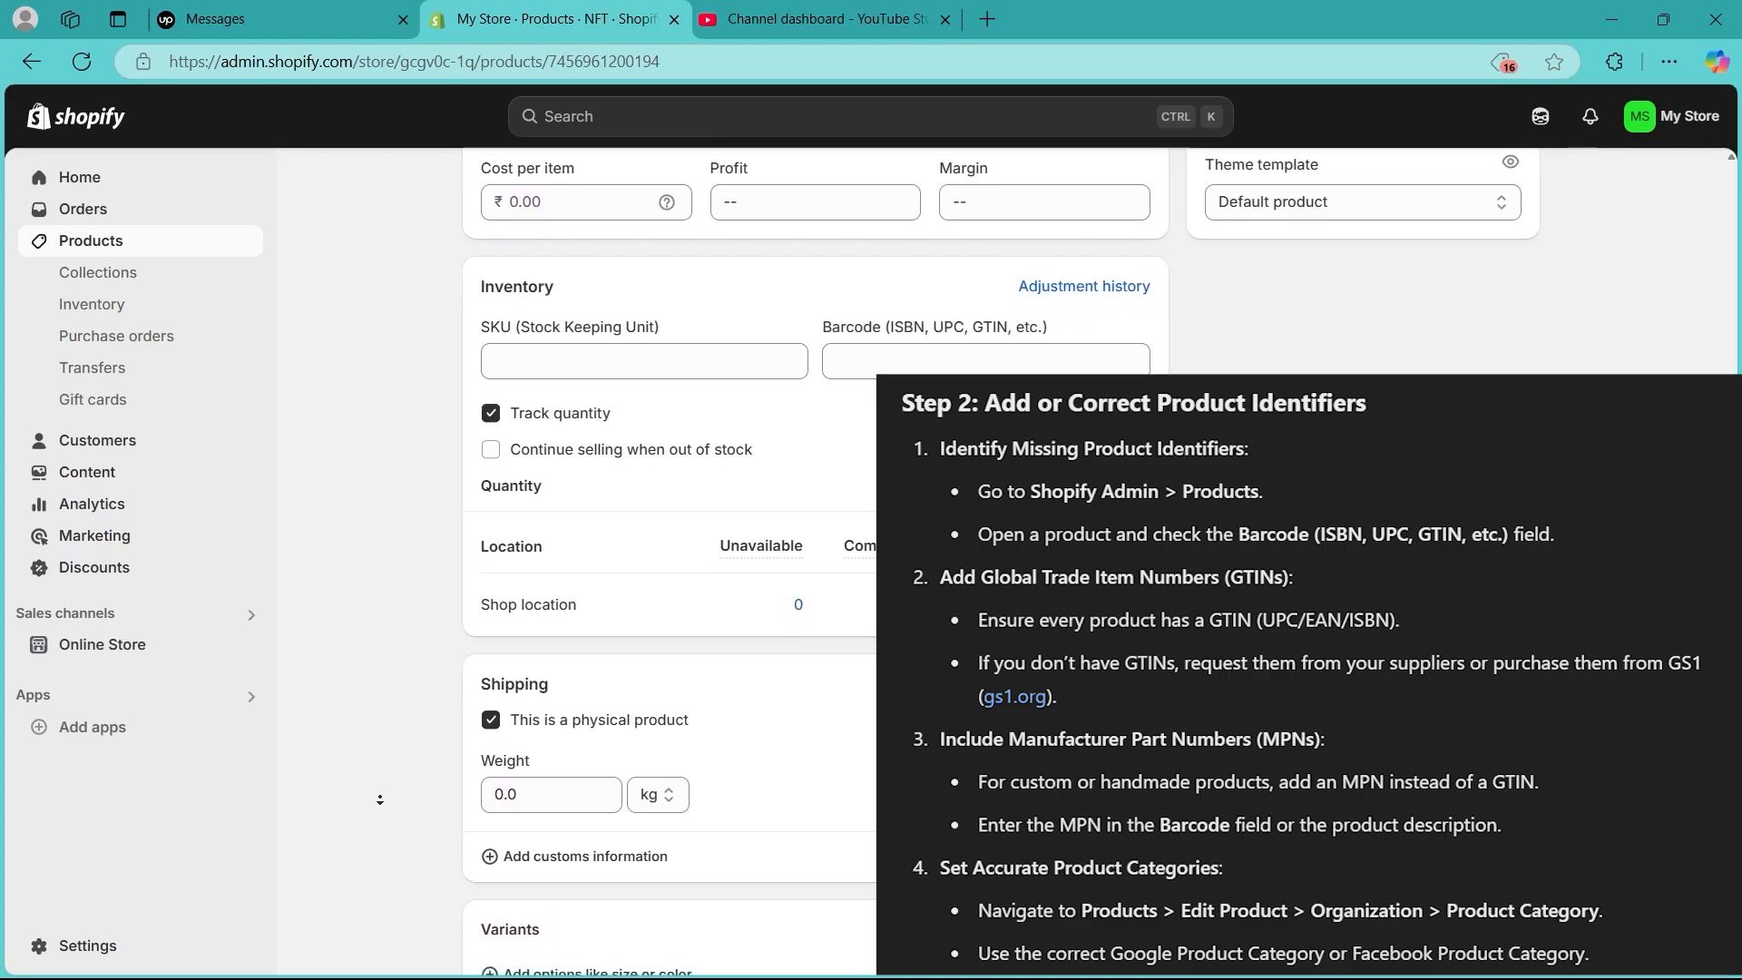
pyautogui.scroll(-3)
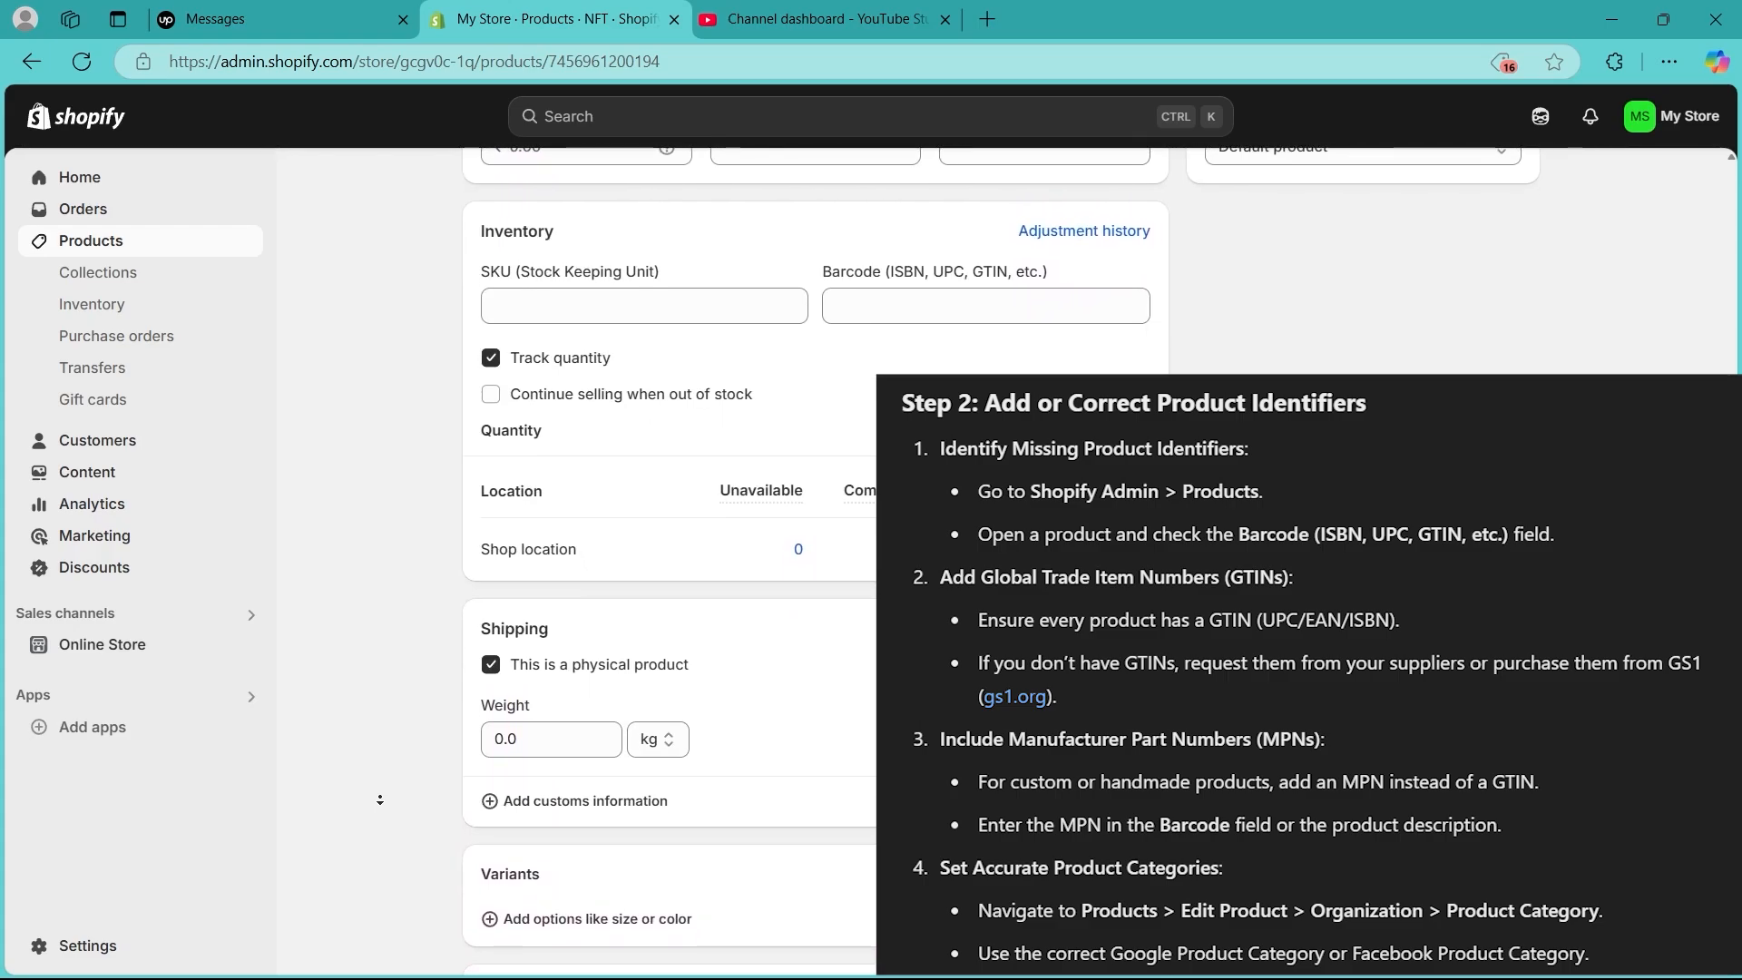
pyautogui.scroll(-3)
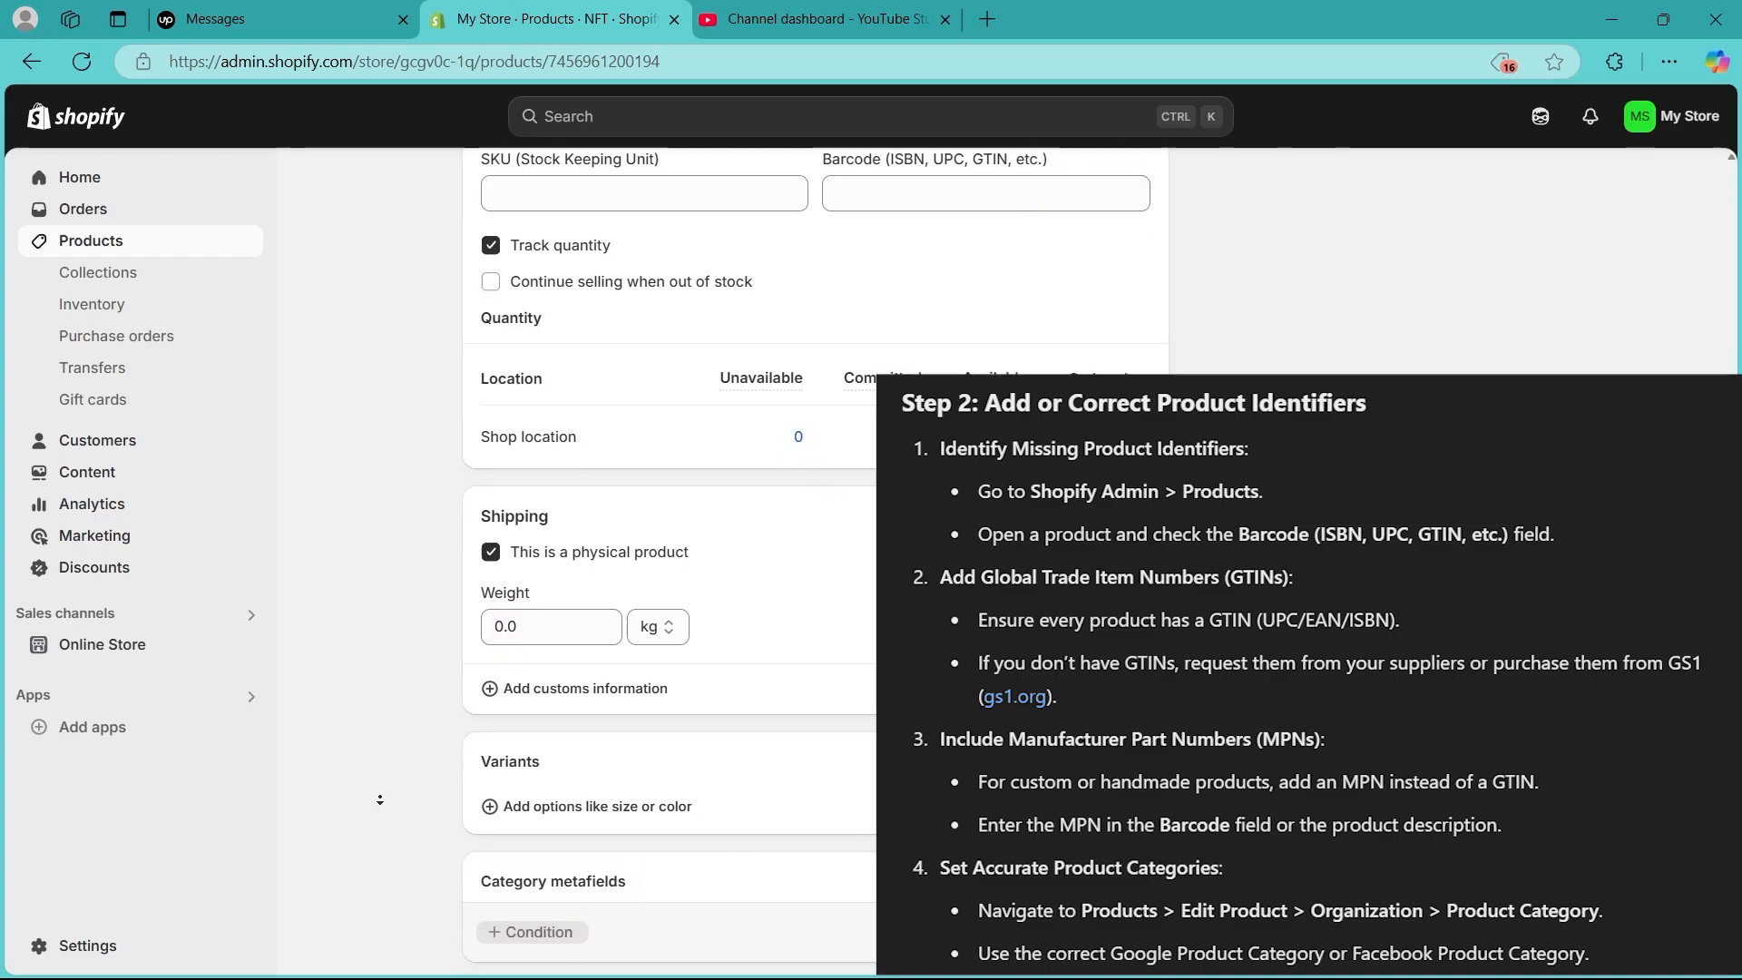
pyautogui.scroll(-3)
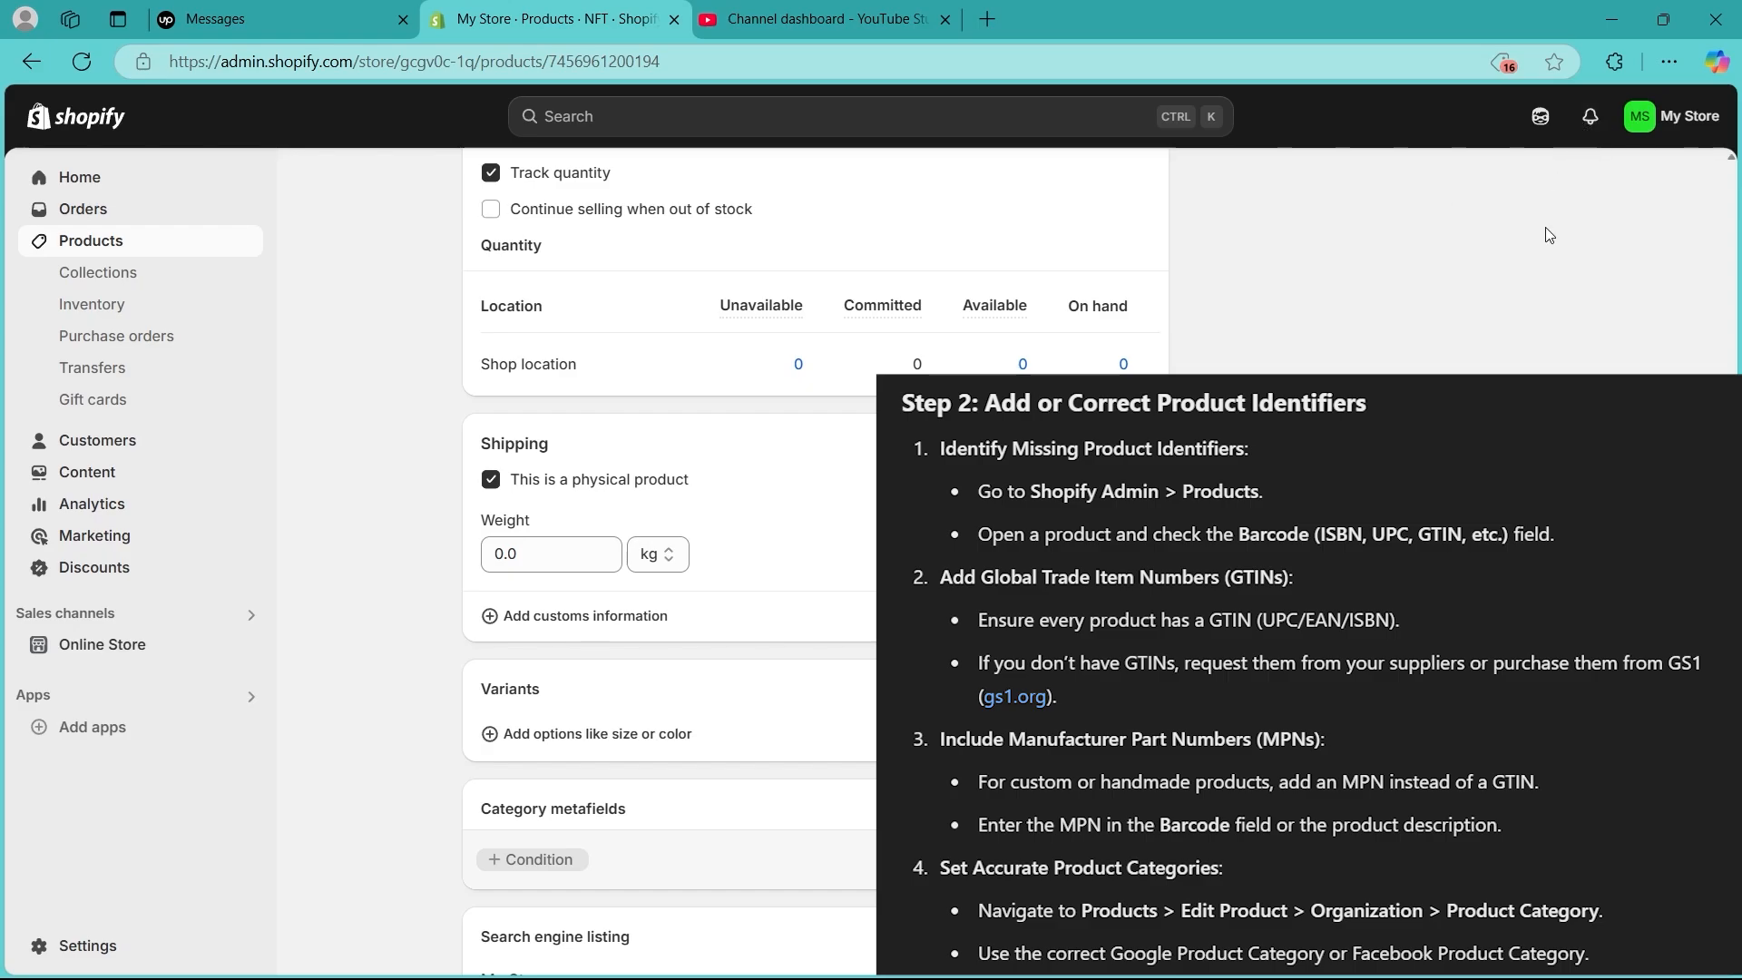
pyautogui.scroll(3)
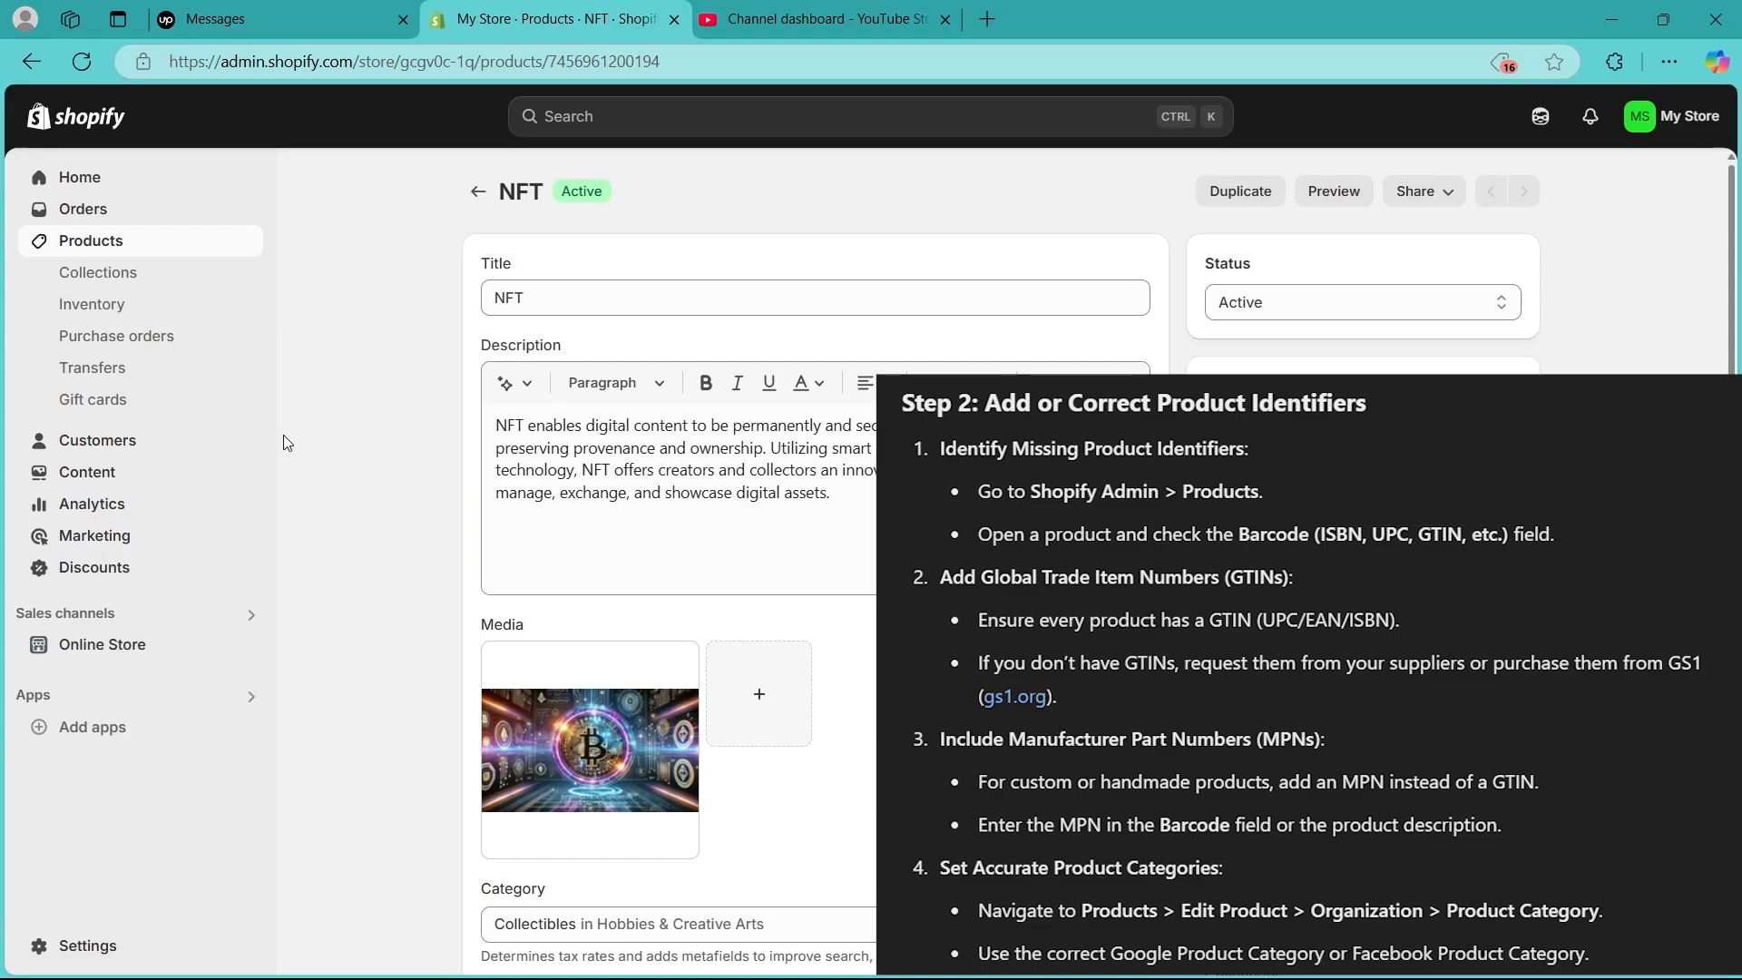
pyautogui.scroll(-3)
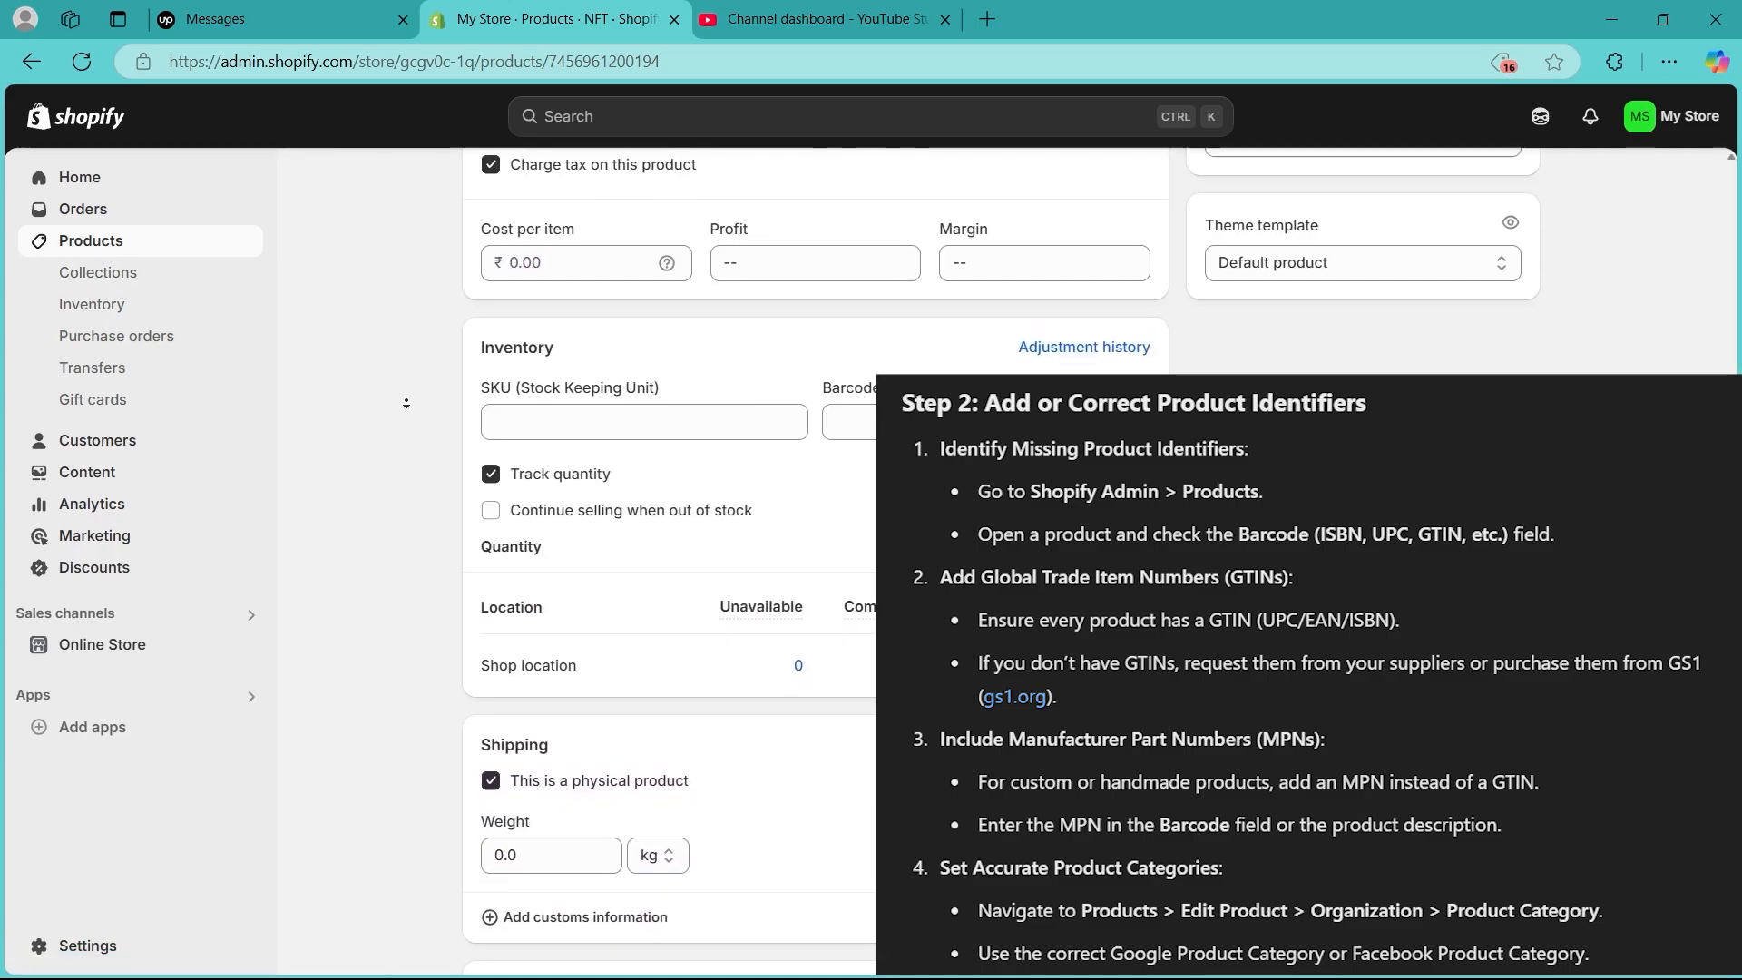
pyautogui.scroll(-3)
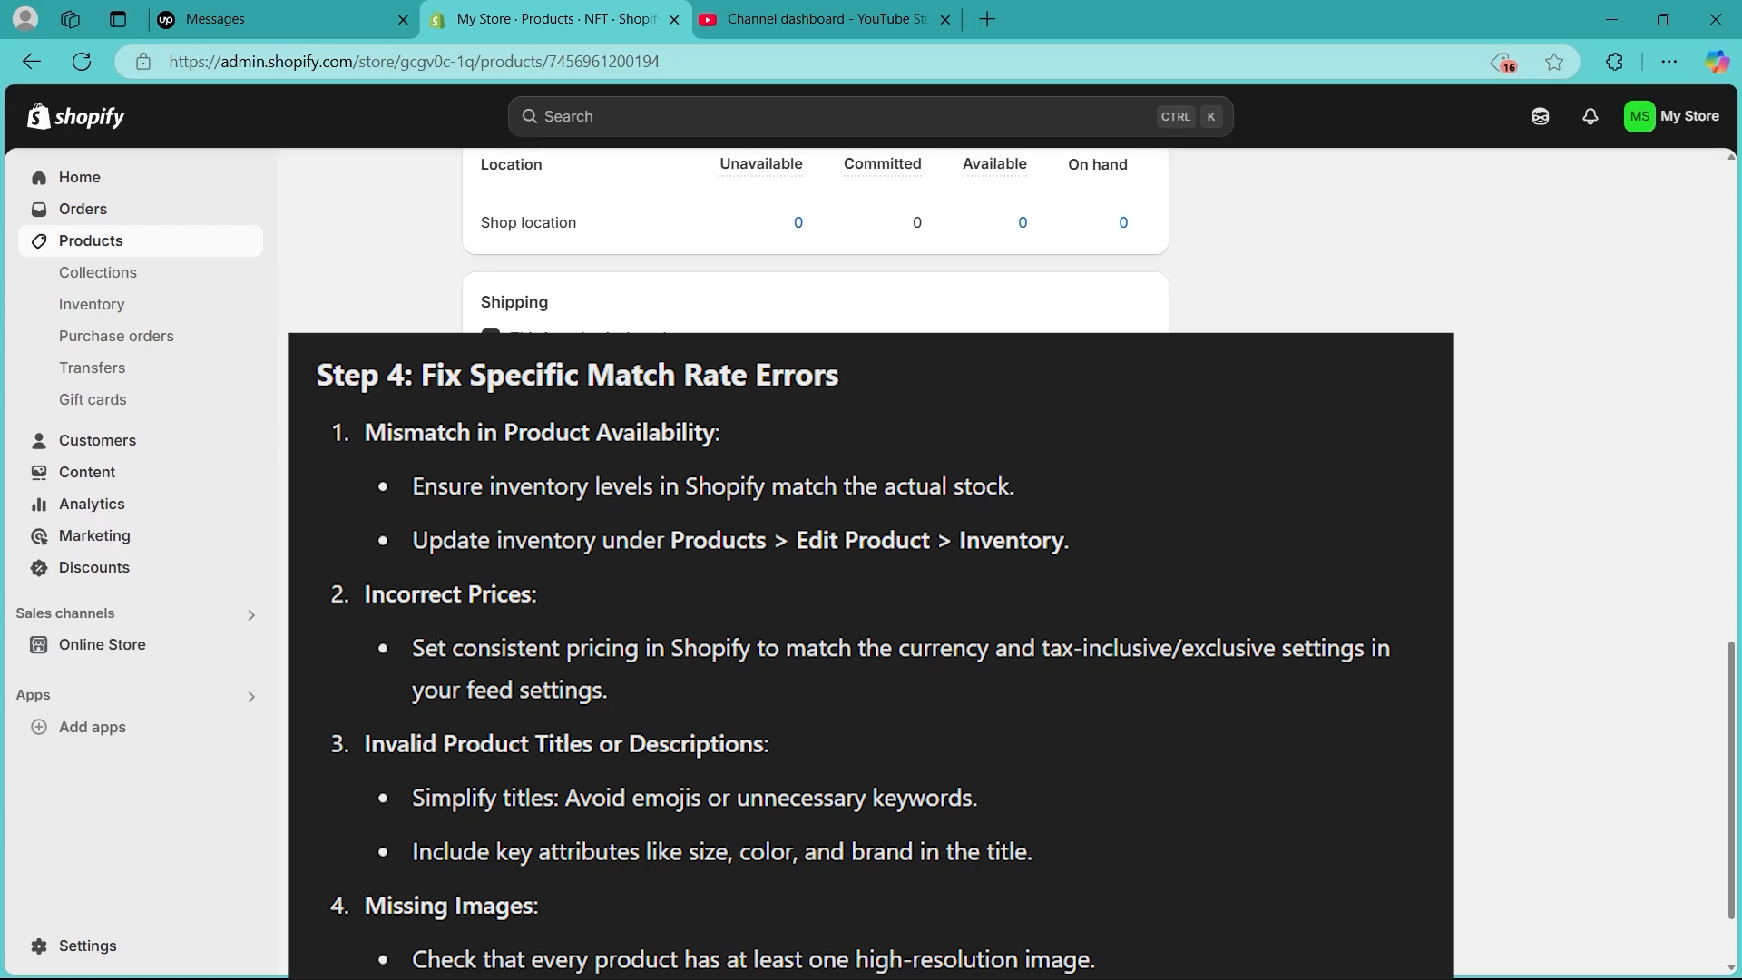
# Step: Set the NFT product's on-hand quantity at the shop location to 6 and save
pyautogui.click(93, 303)
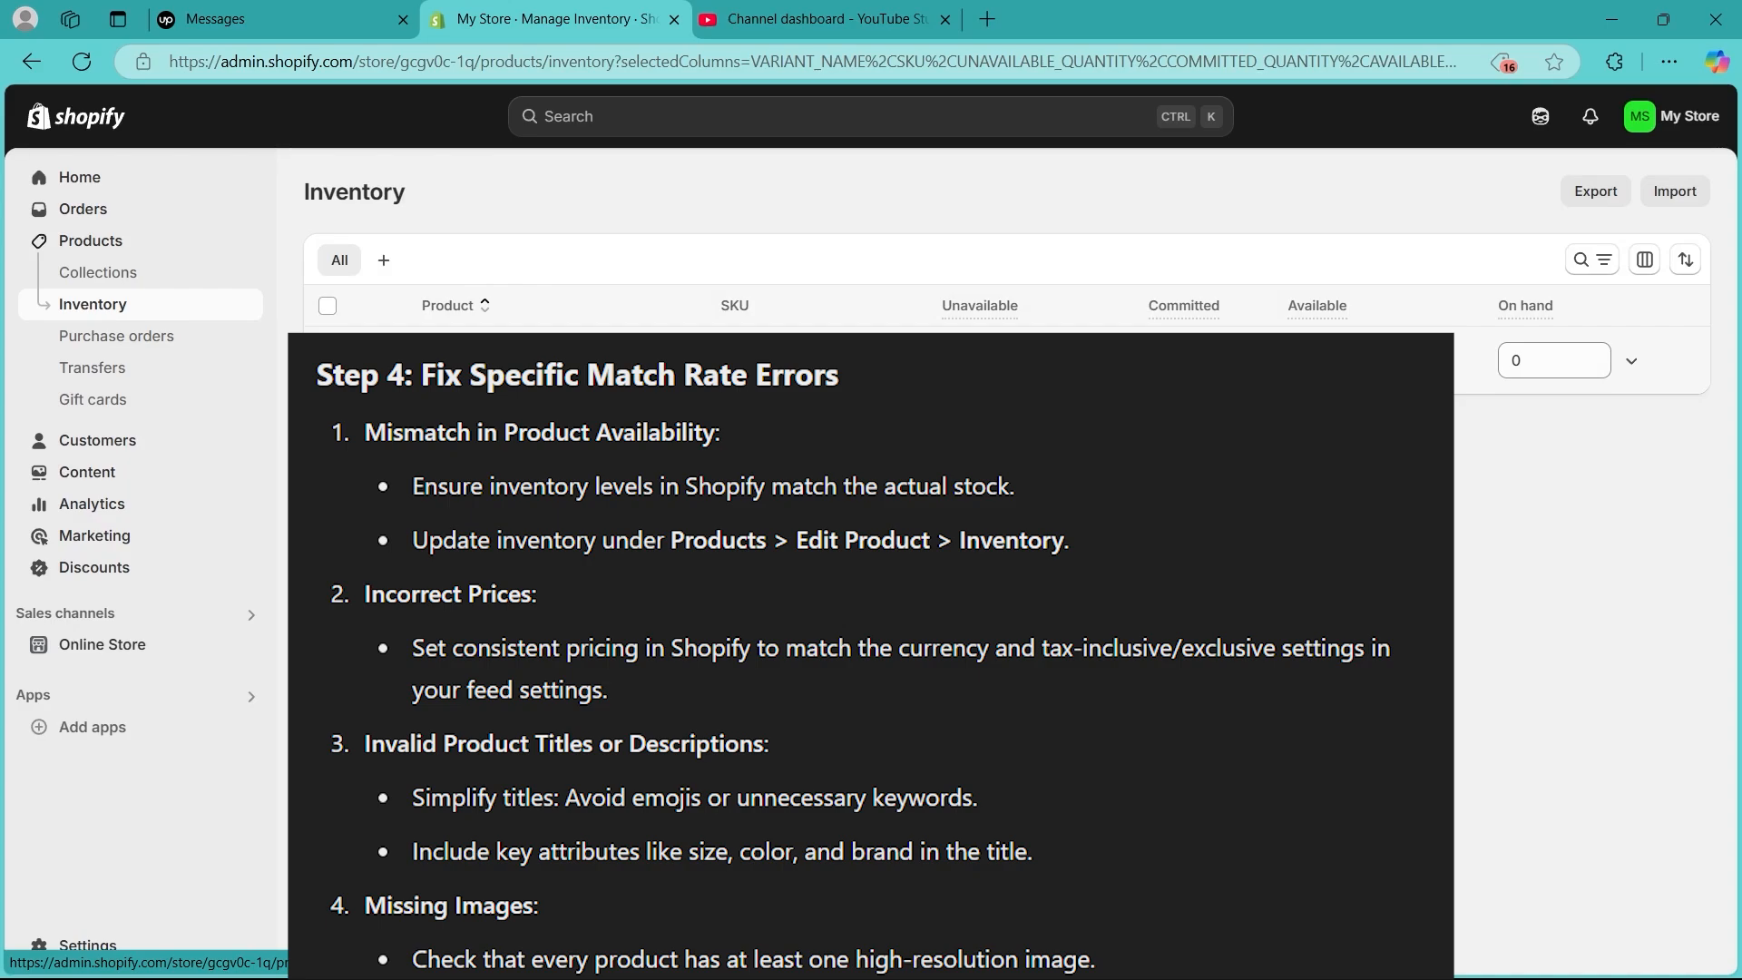
pyautogui.write('6')
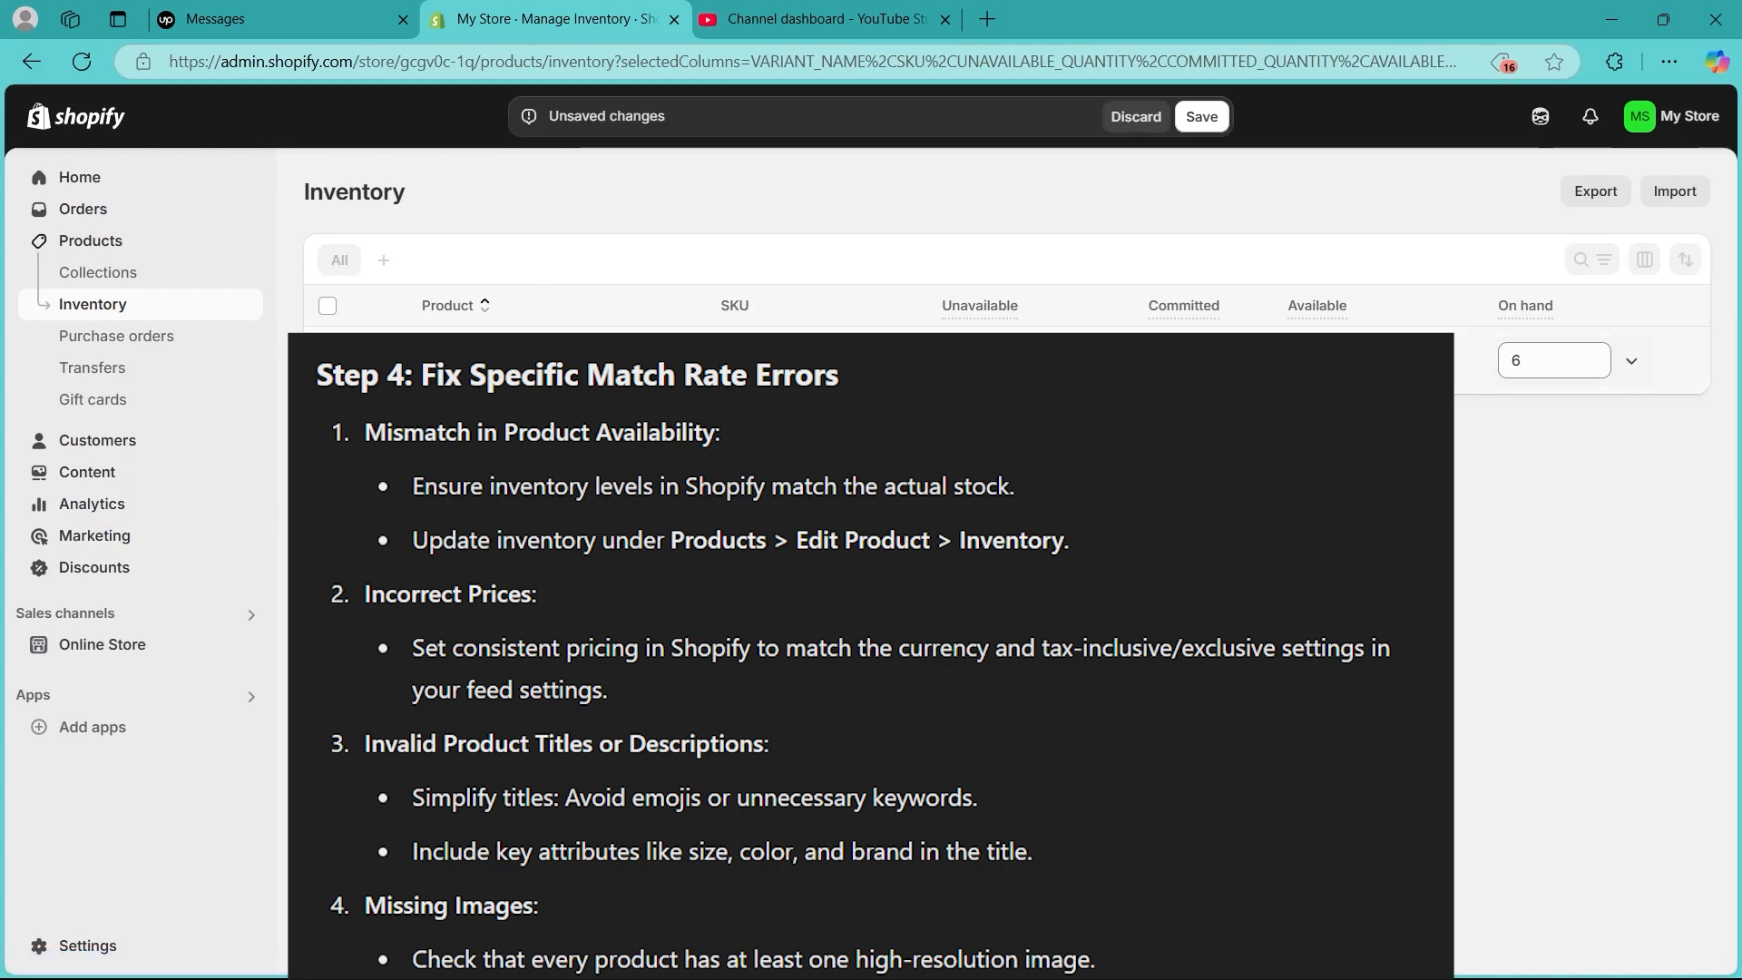
pyautogui.click(1200, 117)
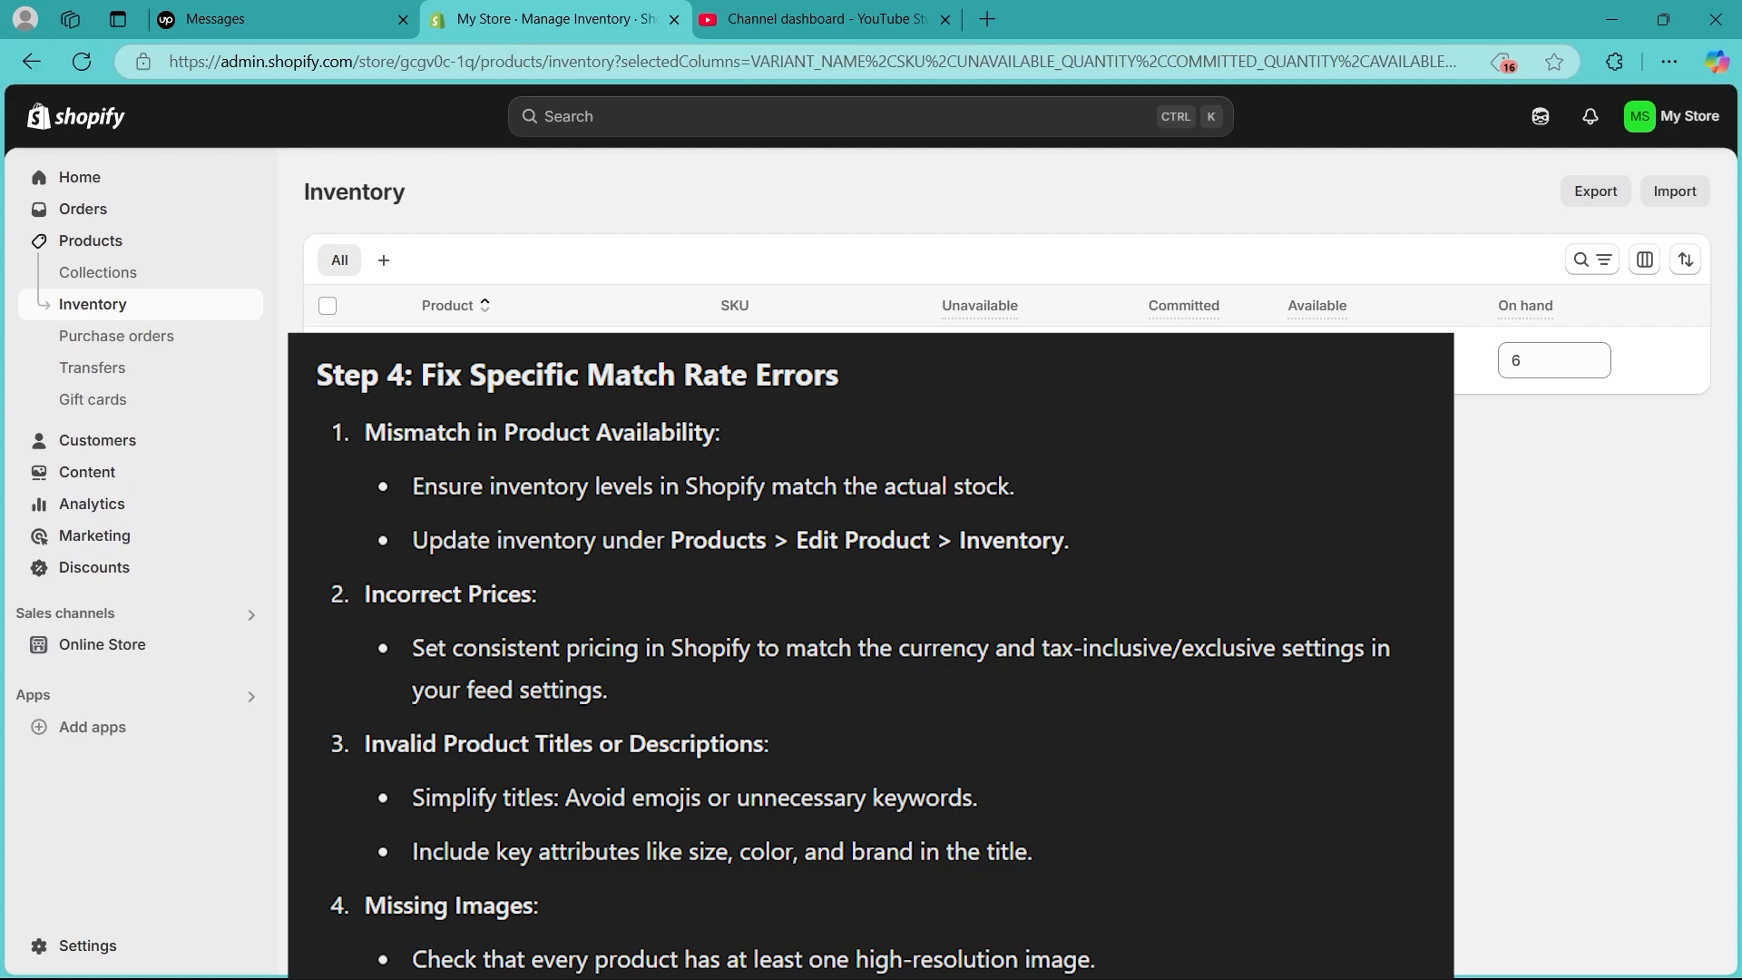